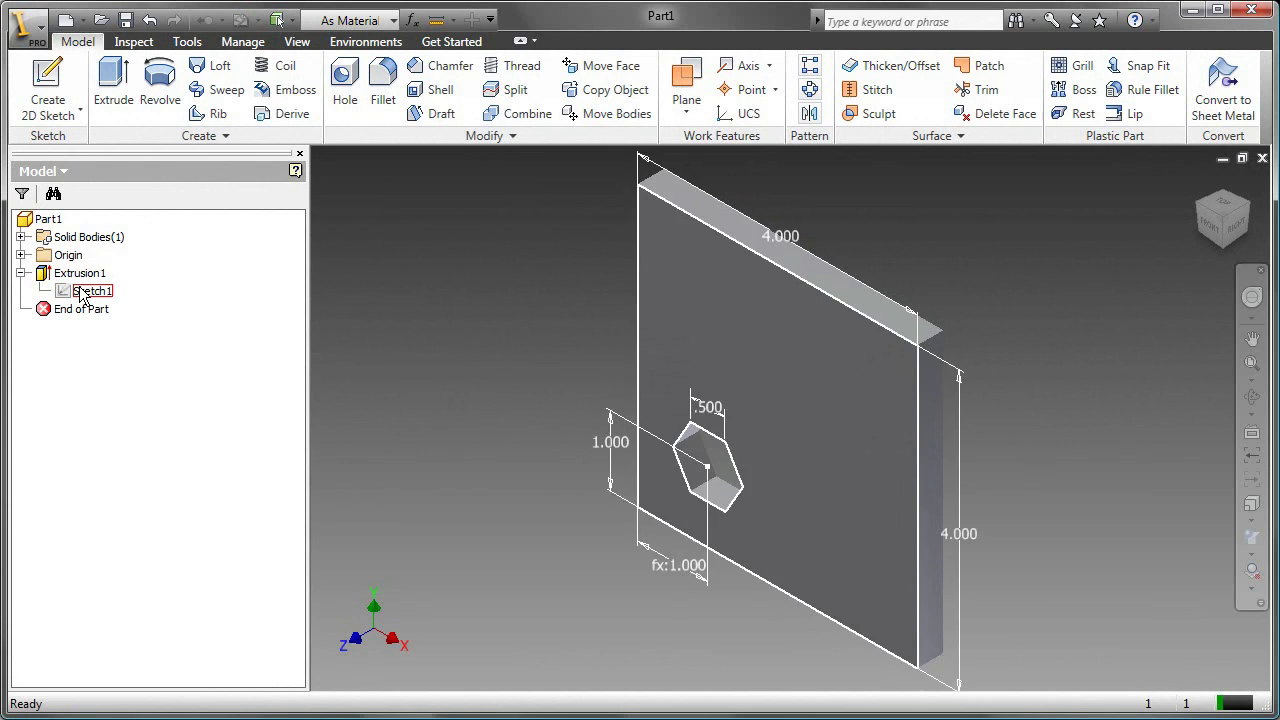
Open Sketch1, the plate's hexagon sketch, for editing from the browser
{"action": "right_click", "coordinate": [92, 290]}
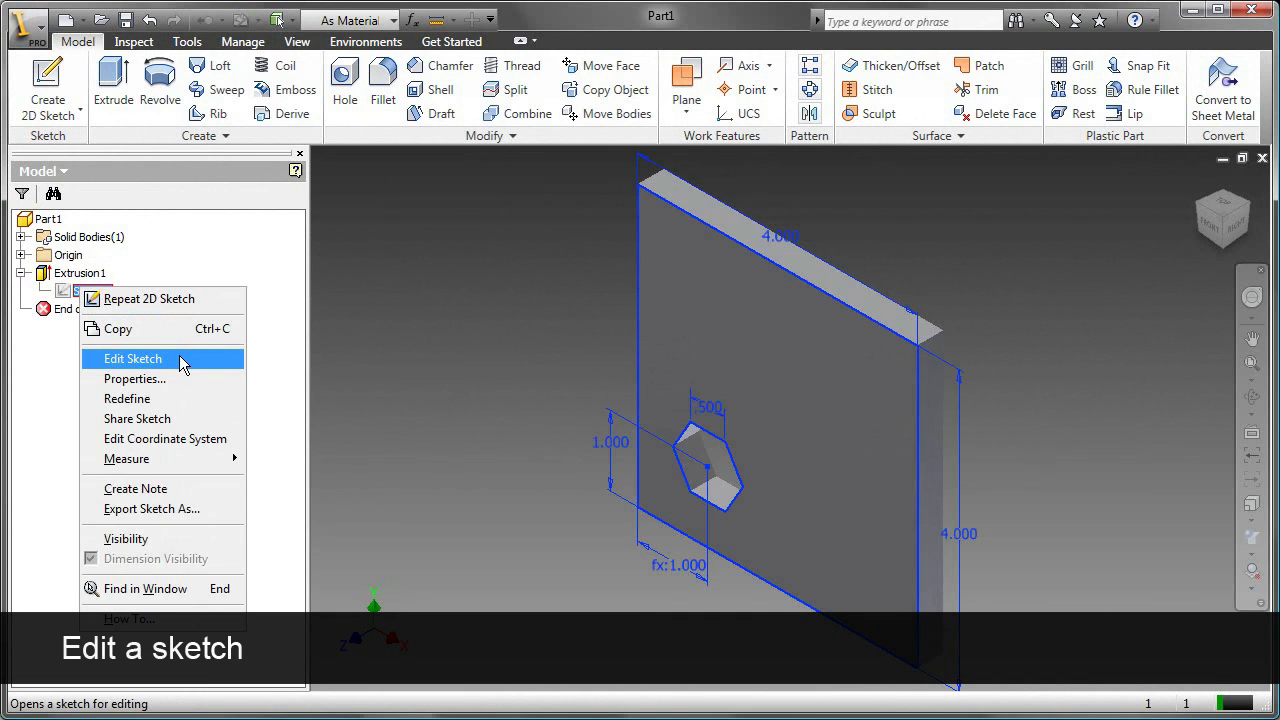
{"action": "left_click", "coordinate": [133, 358]}
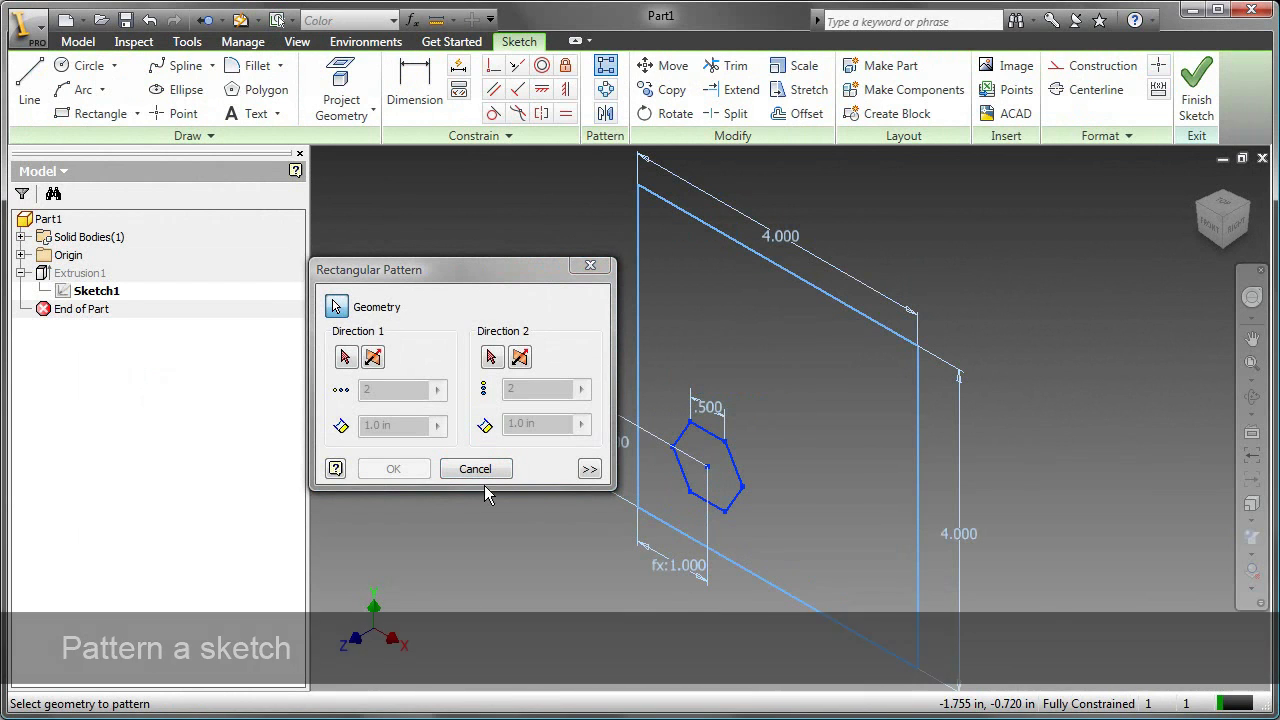
Pattern the hexagon 2x2 at 2.000 spacing along the bottom and left plate edges
{"action": "left_click", "coordinate": [346, 357]}
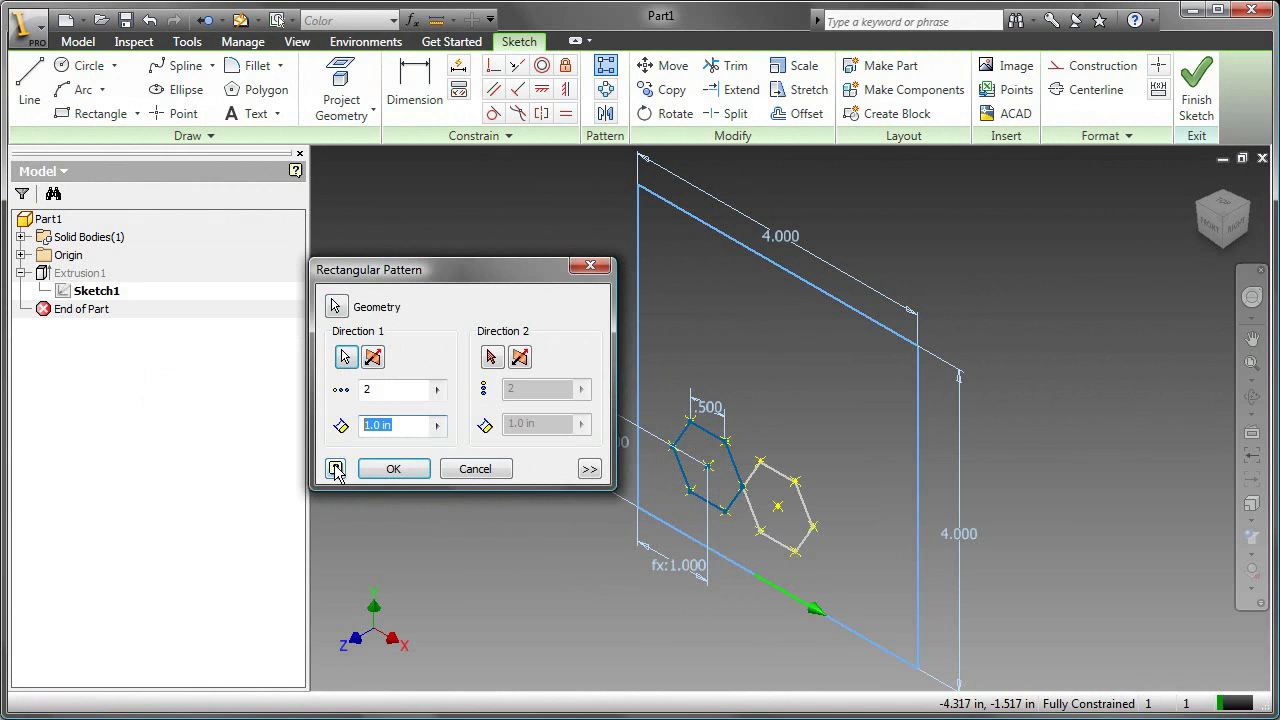
{"action": "left_click", "coordinate": [491, 357]}
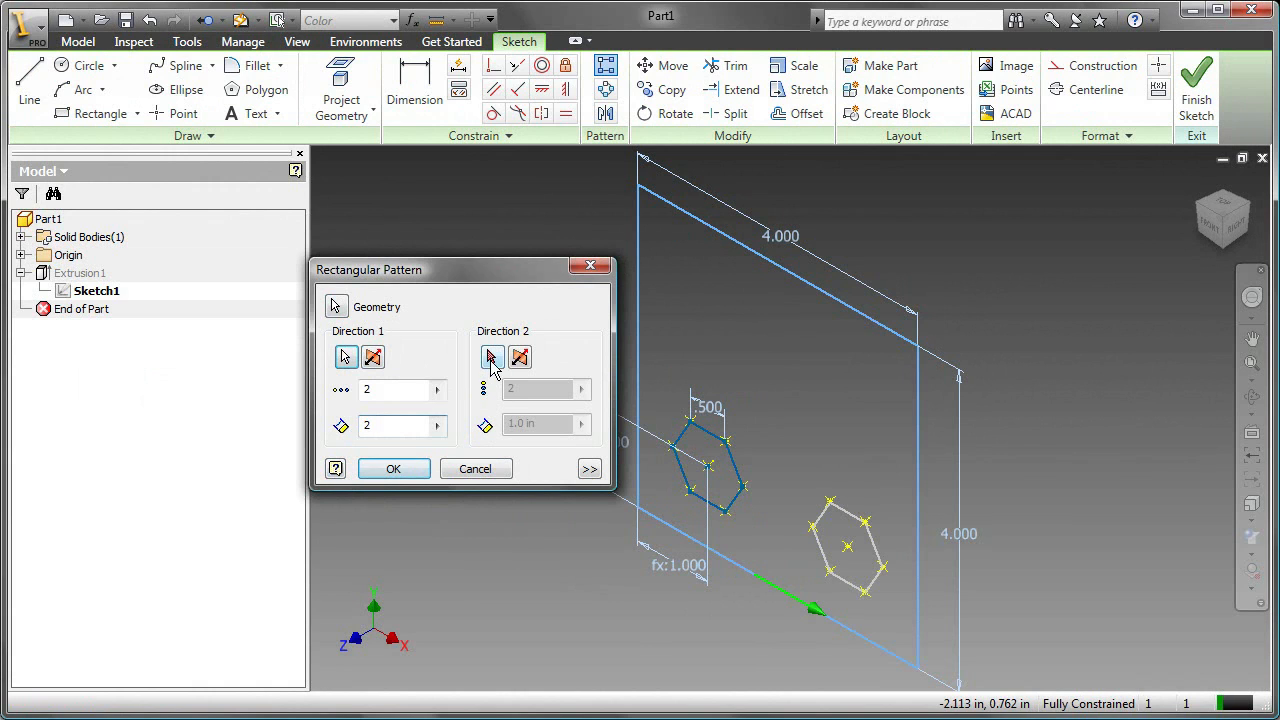
{"action": "left_click", "coordinate": [491, 357]}
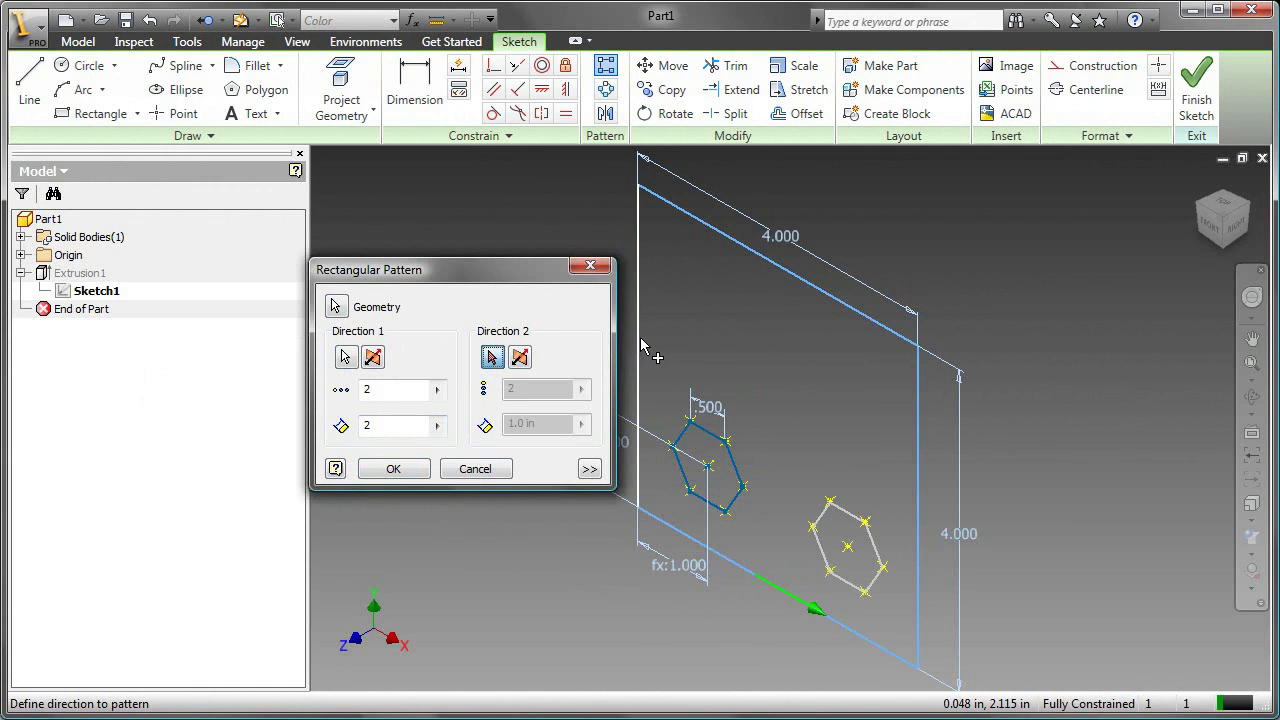
{"action": "left_click", "coordinate": [519, 357]}
{"action": "type", "text": "2"}
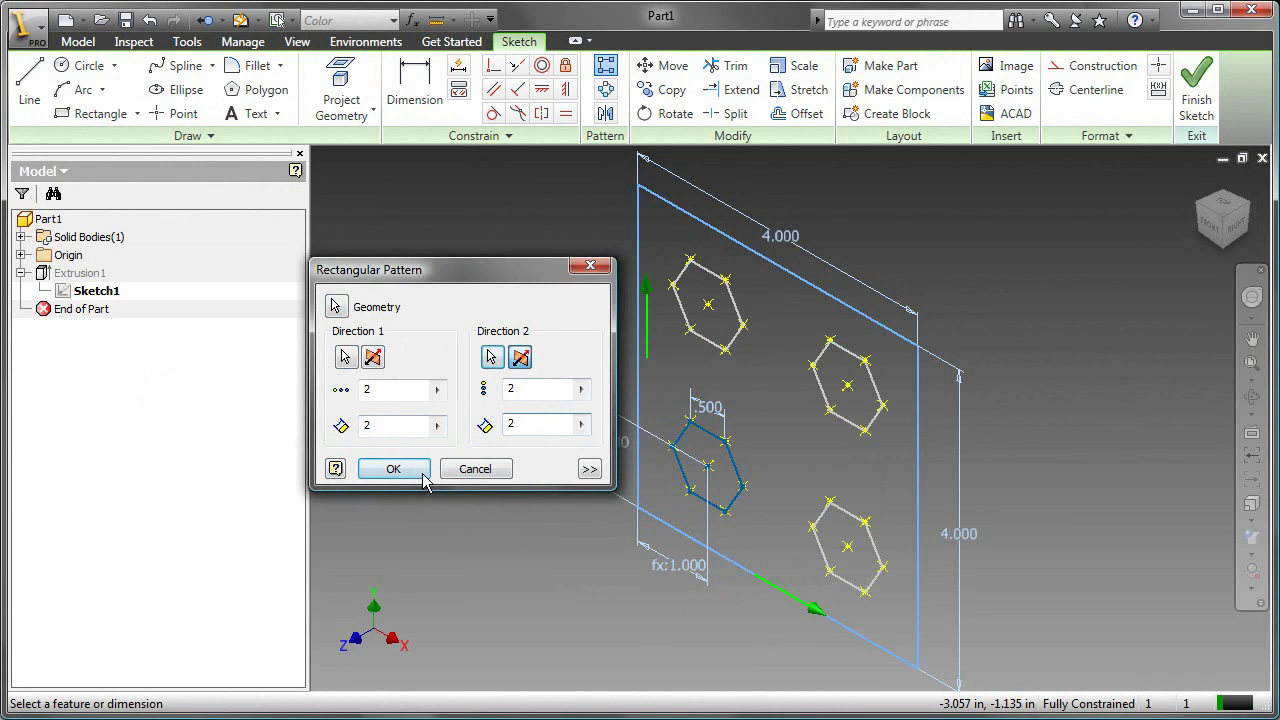
{"action": "left_click", "coordinate": [393, 468]}
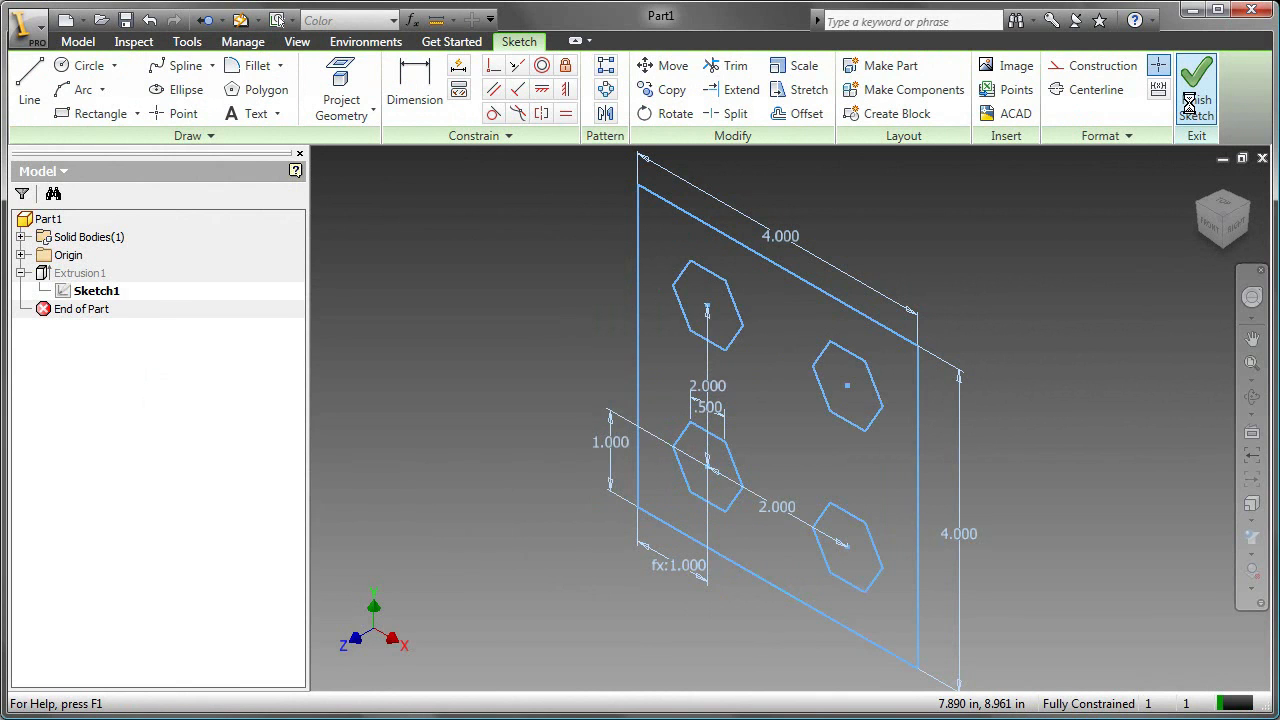
Finish the sketch and edit Extrusion1 to cut all four hexagon profiles through the plate
{"action": "left_click", "coordinate": [1196, 90]}
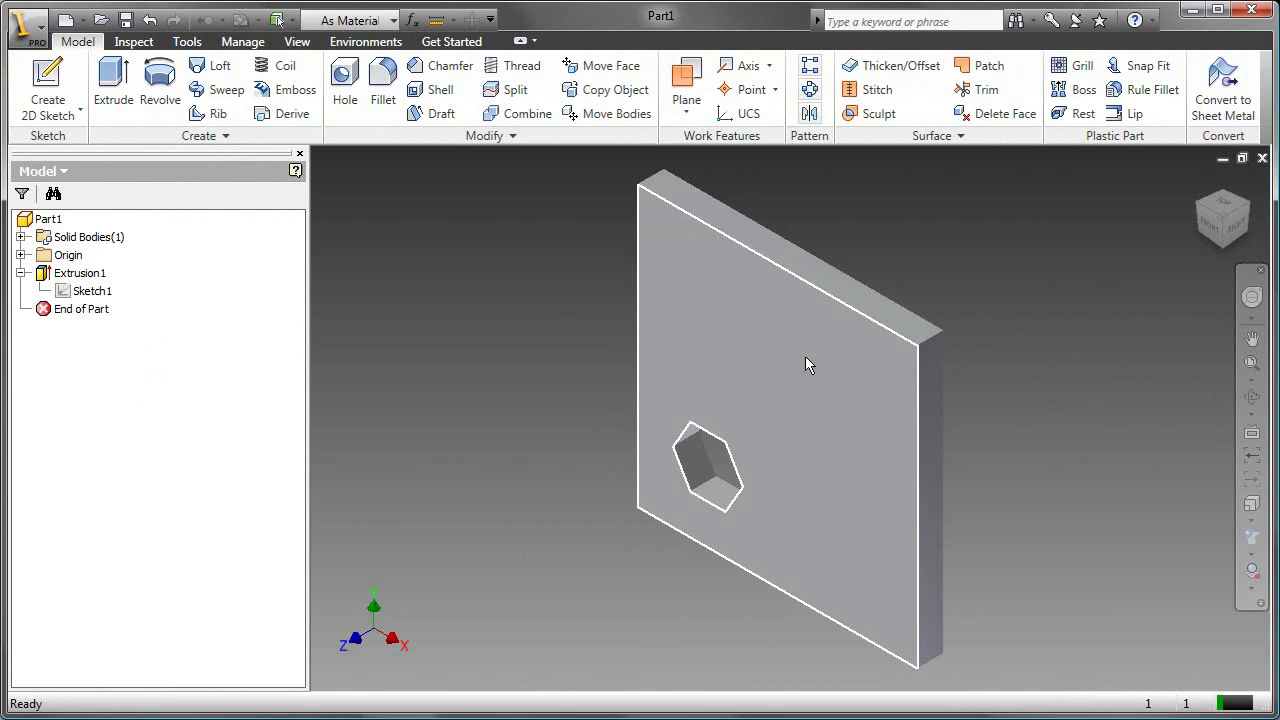
{"action": "left_click", "coordinate": [80, 273]}
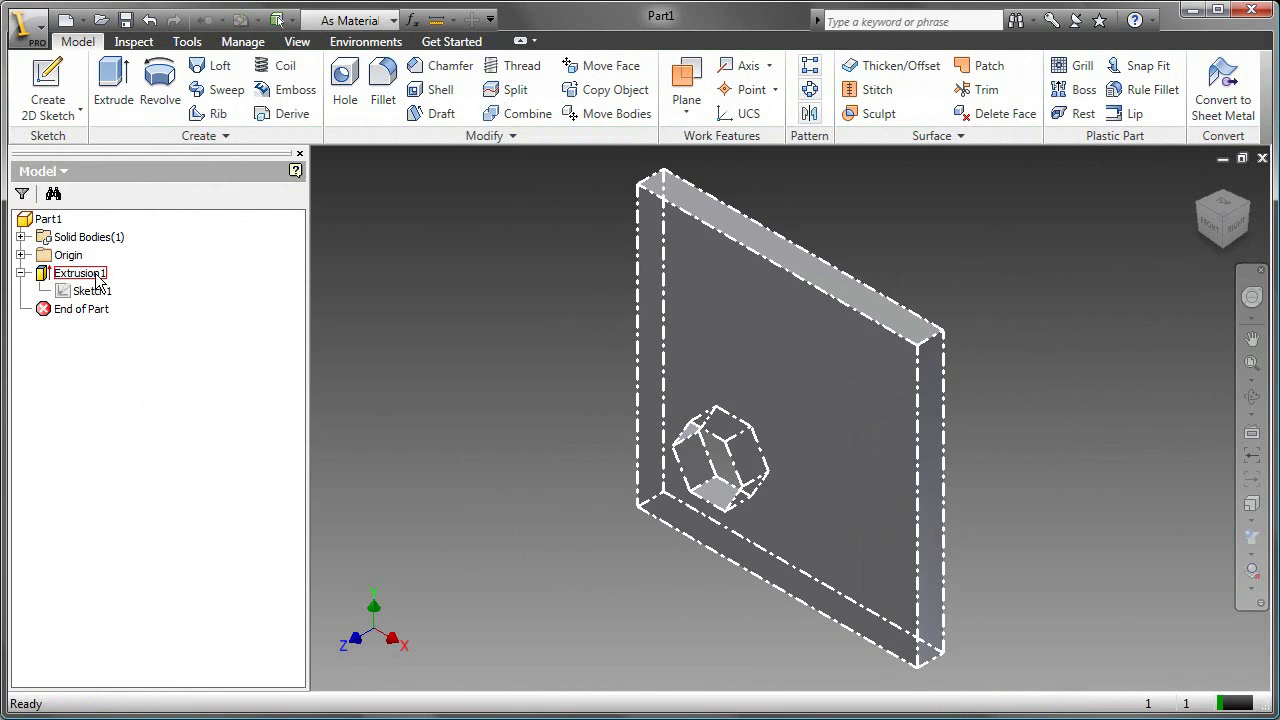
{"action": "right_click", "coordinate": [78, 273]}
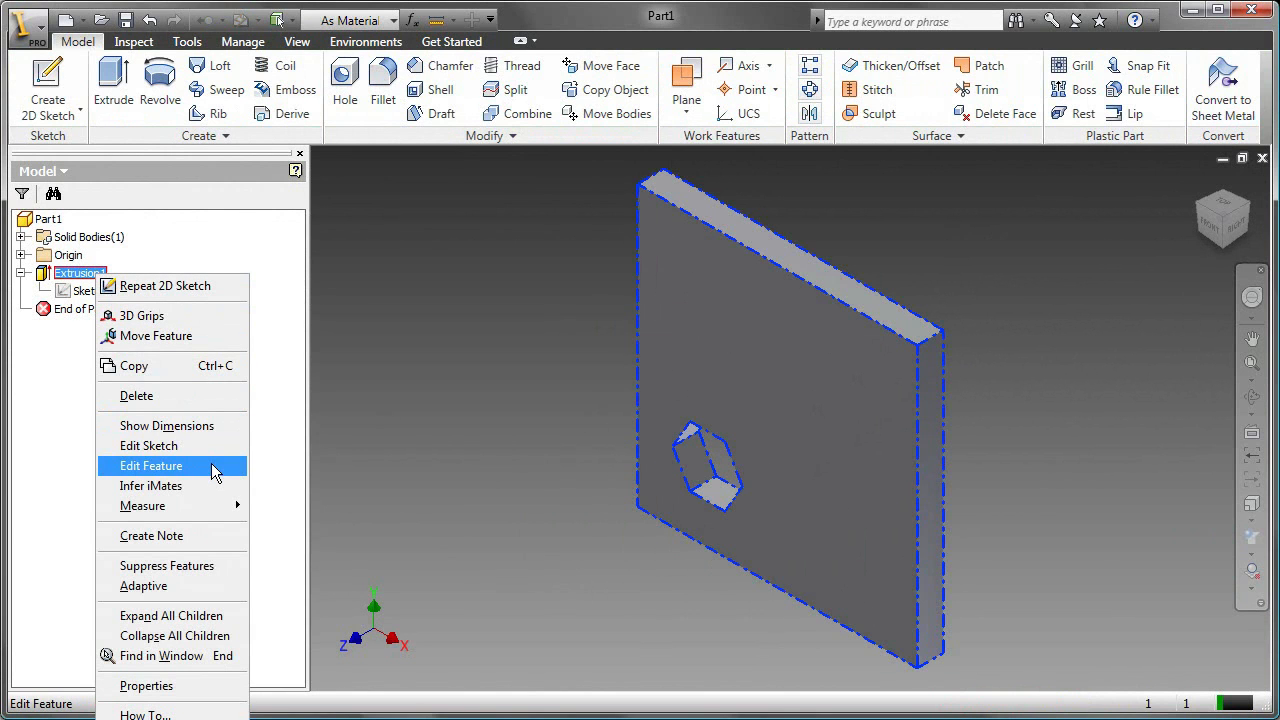
{"action": "left_click", "coordinate": [151, 465]}
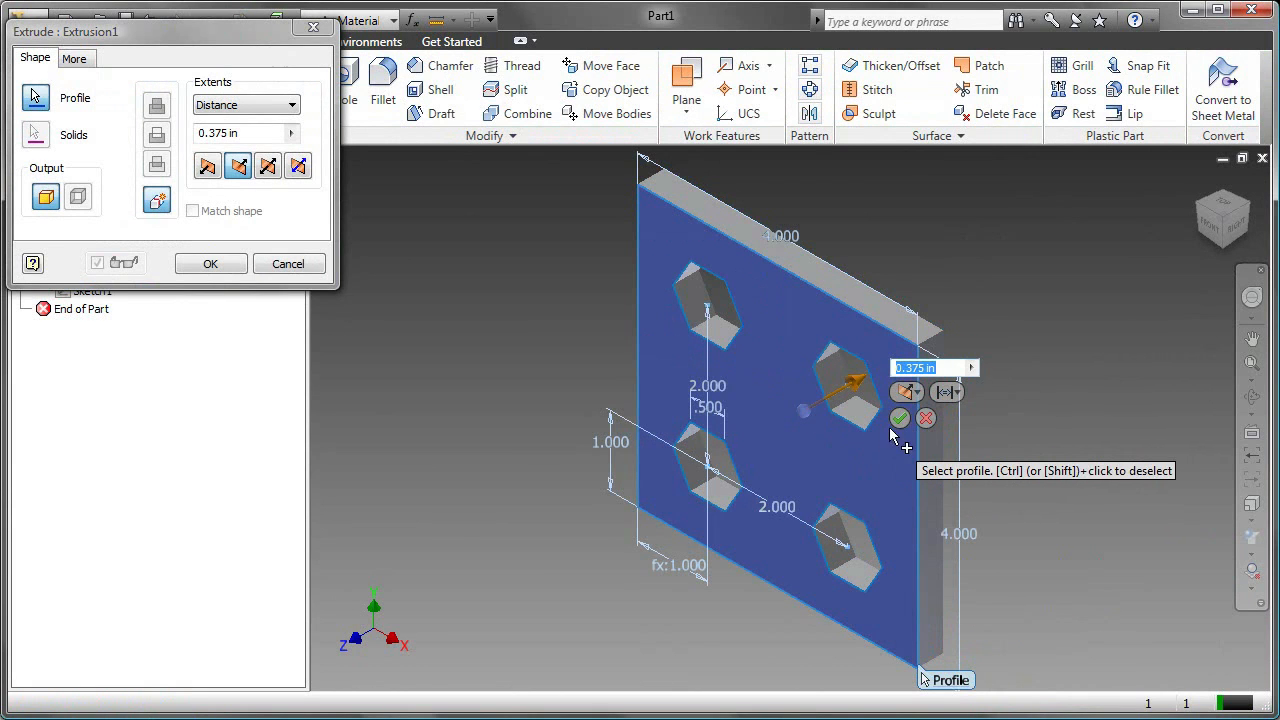
{"action": "left_click", "coordinate": [210, 263]}
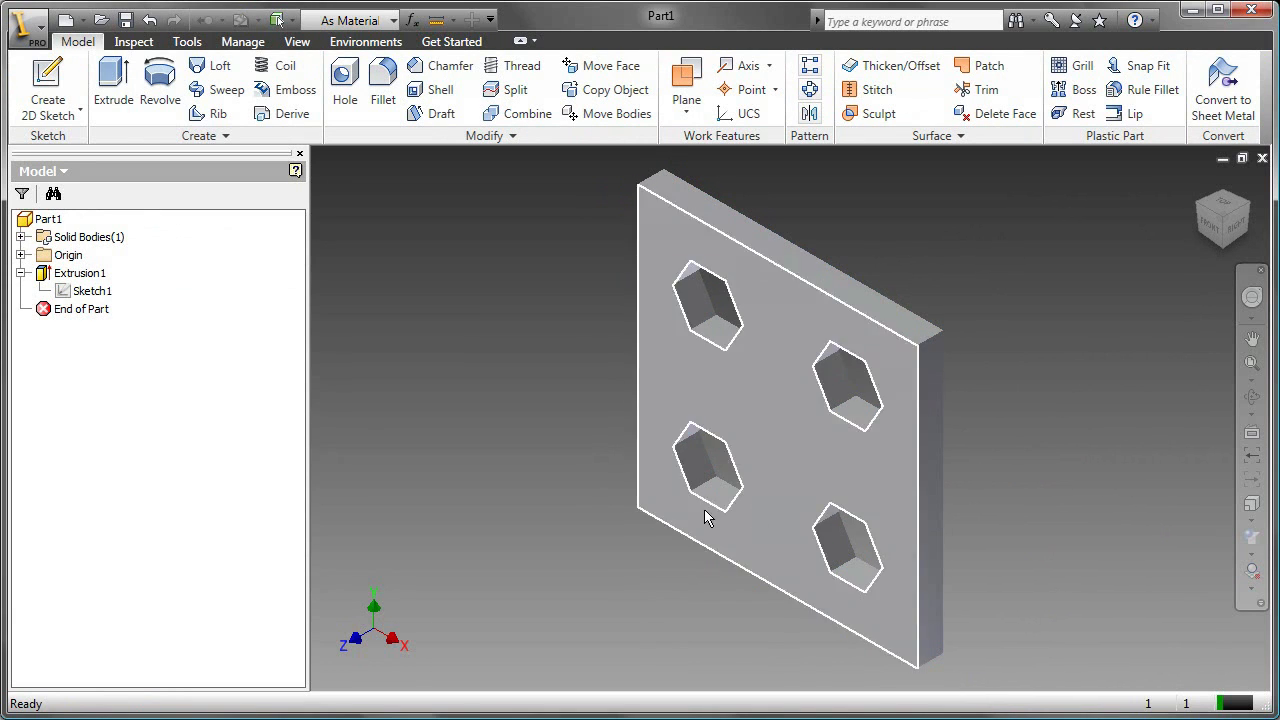
Select Sketch1 in the browser and edit it
{"action": "left_click", "coordinate": [92, 290]}
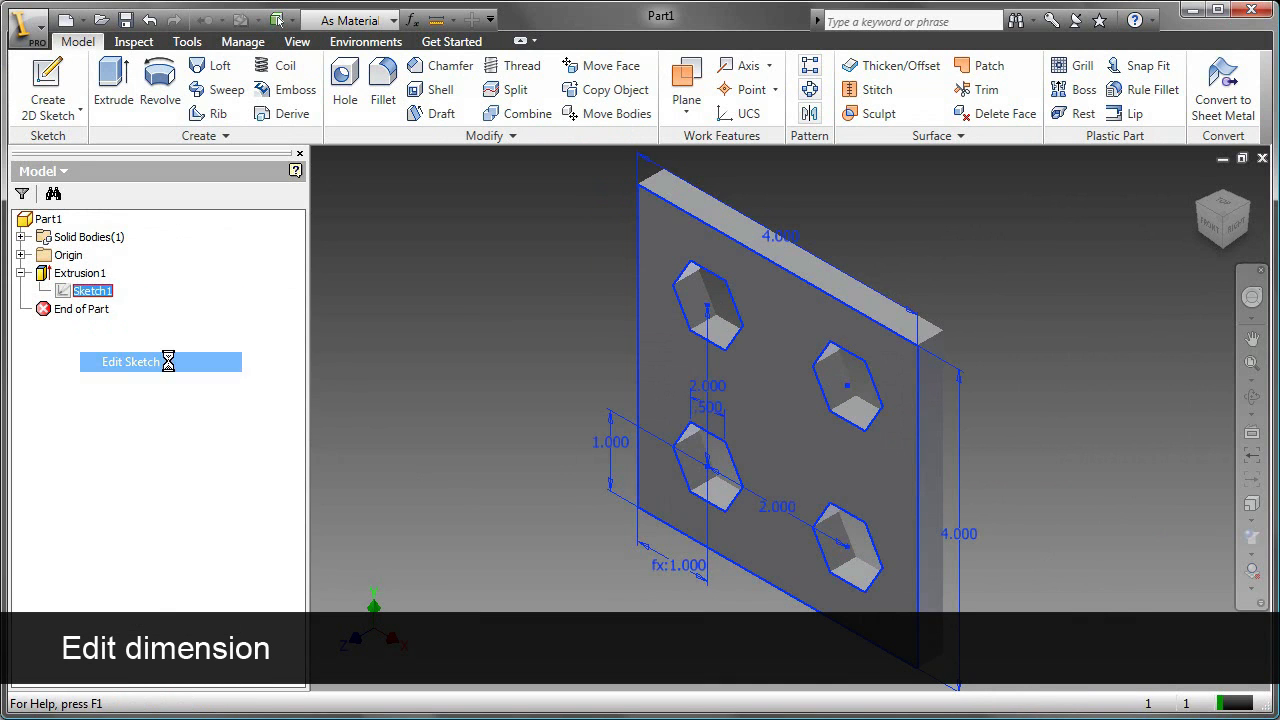
{"action": "left_click", "coordinate": [128, 361]}
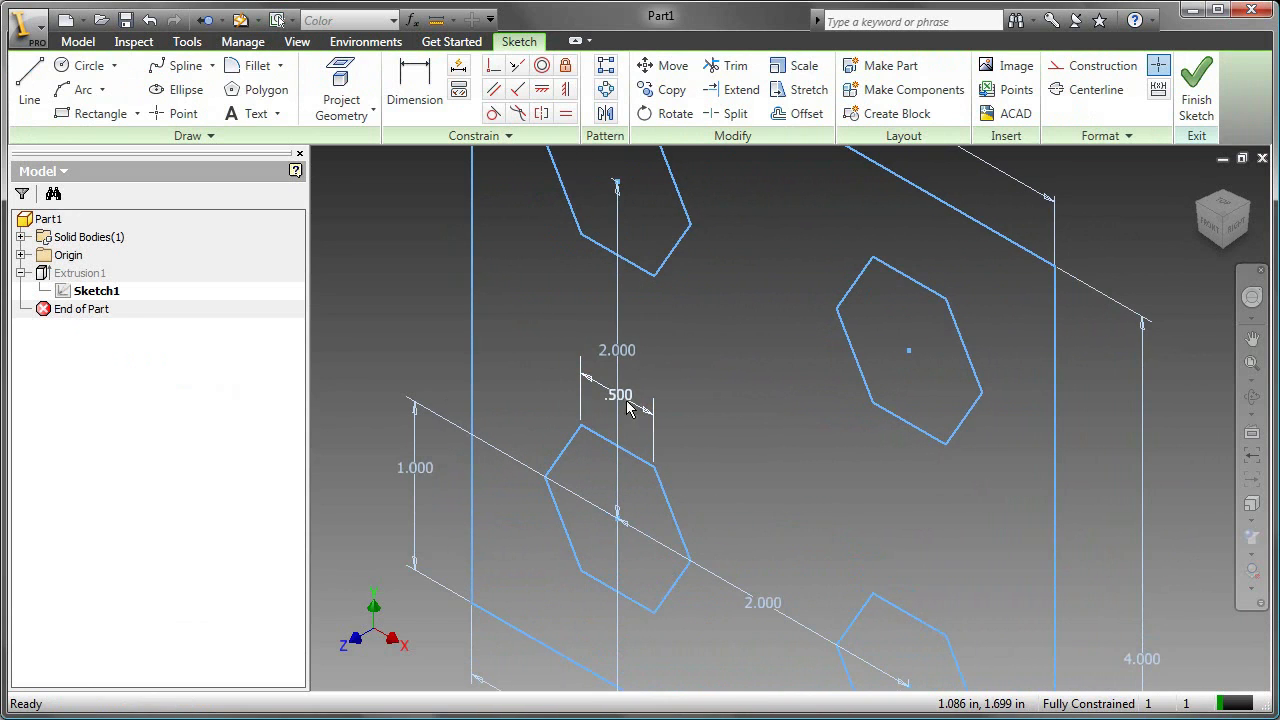
Change the hexagon dimension from .500 to .625, finish the sketch, and return to Home view
{"action": "double_click", "coordinate": [620, 393]}
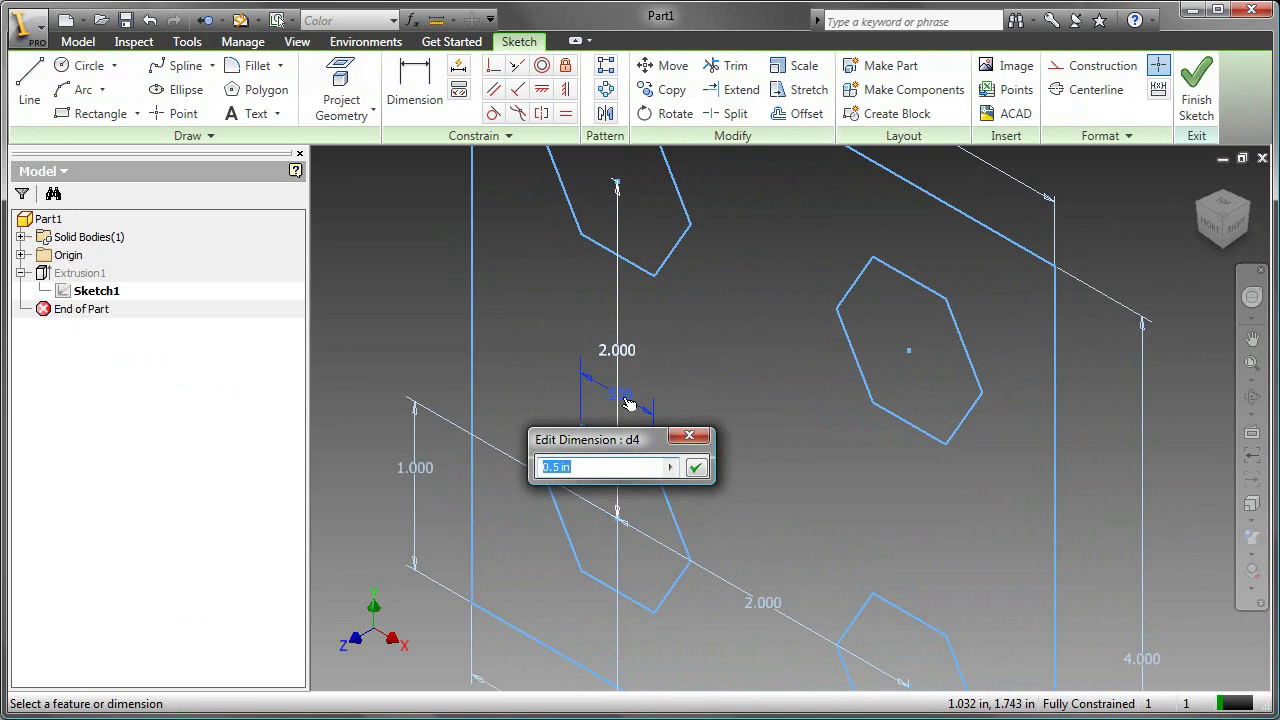
{"action": "type", "text": "0.62"}
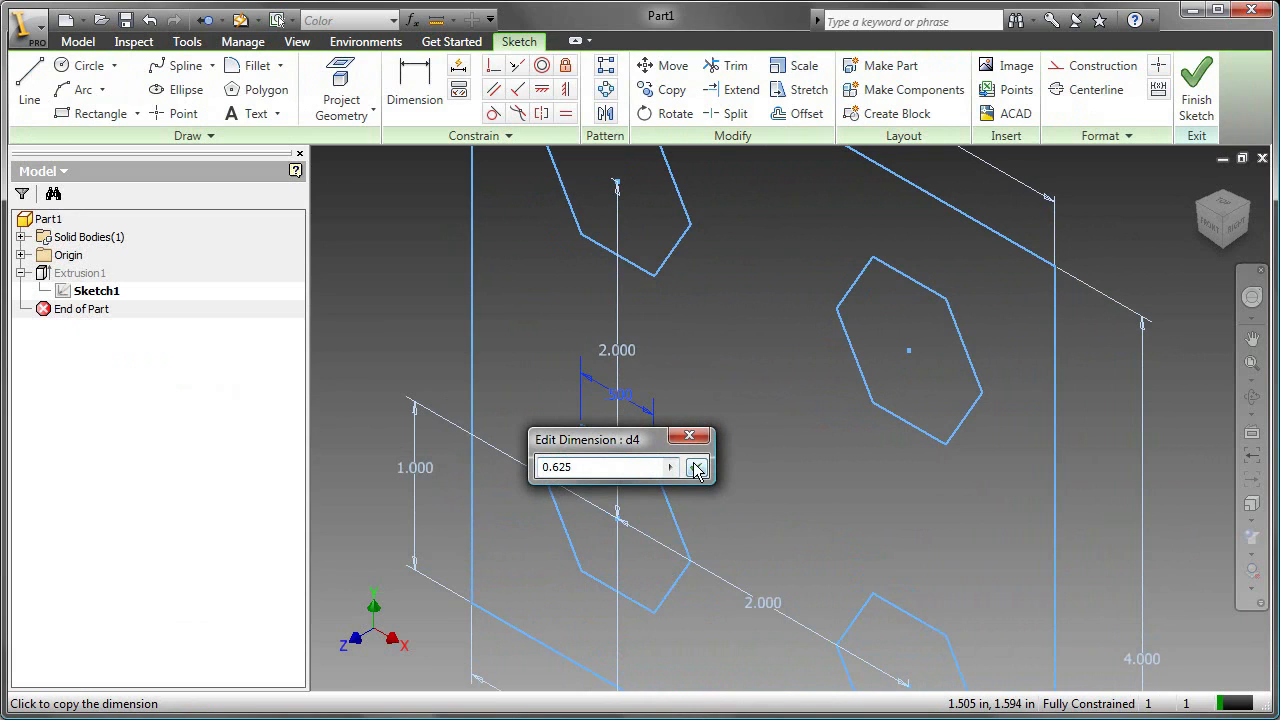
{"action": "left_click", "coordinate": [696, 467]}
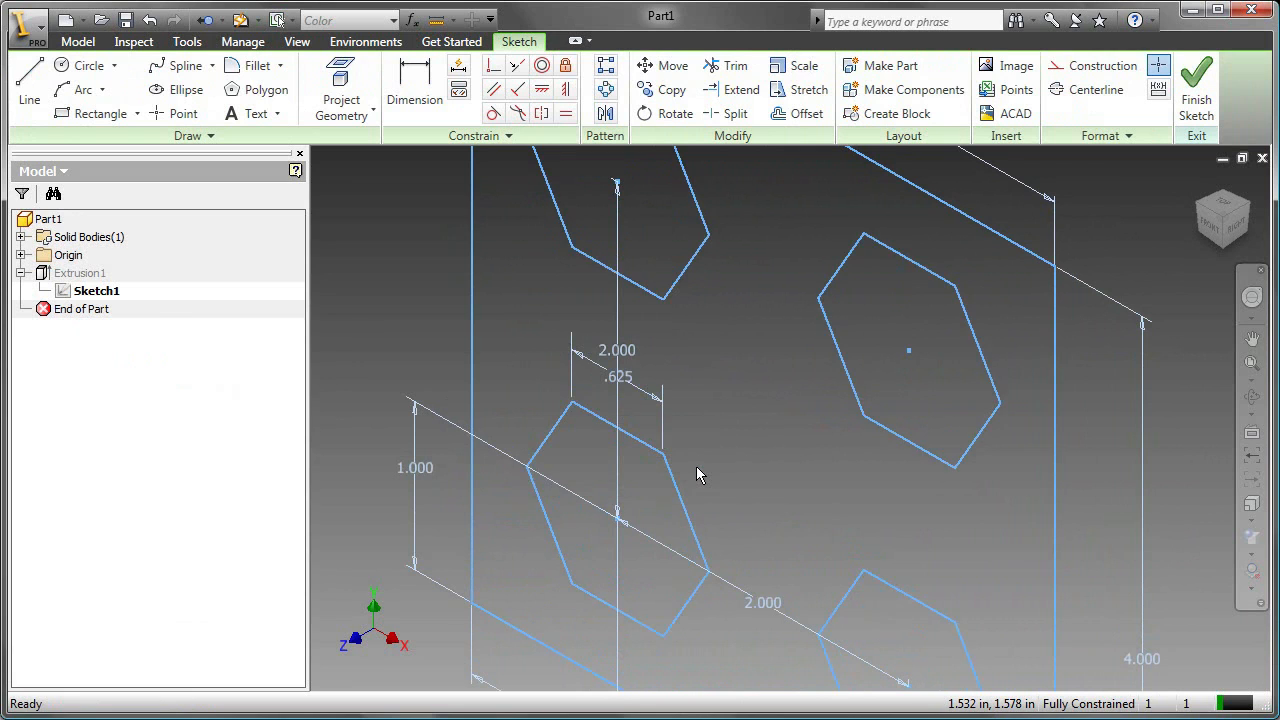
{"action": "mouse_move", "coordinate": [1033, 357]}
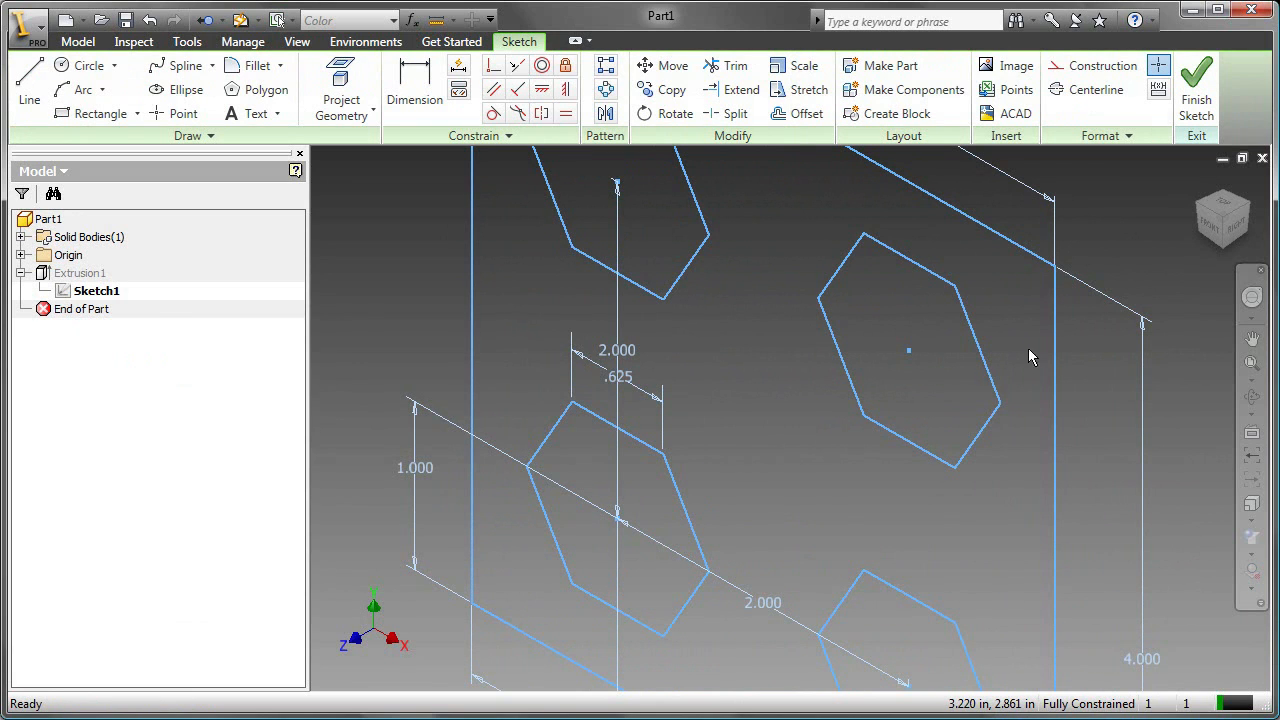
{"action": "left_click", "coordinate": [1196, 90]}
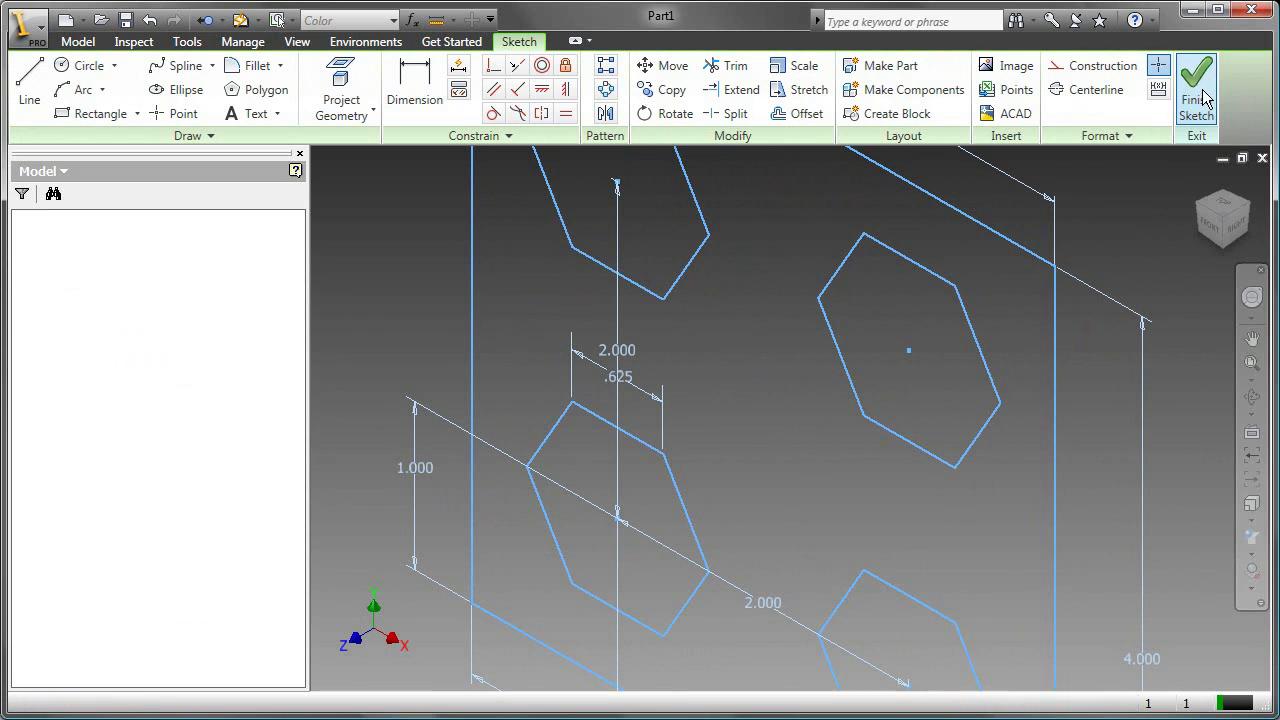
{"action": "left_click", "coordinate": [1196, 85]}
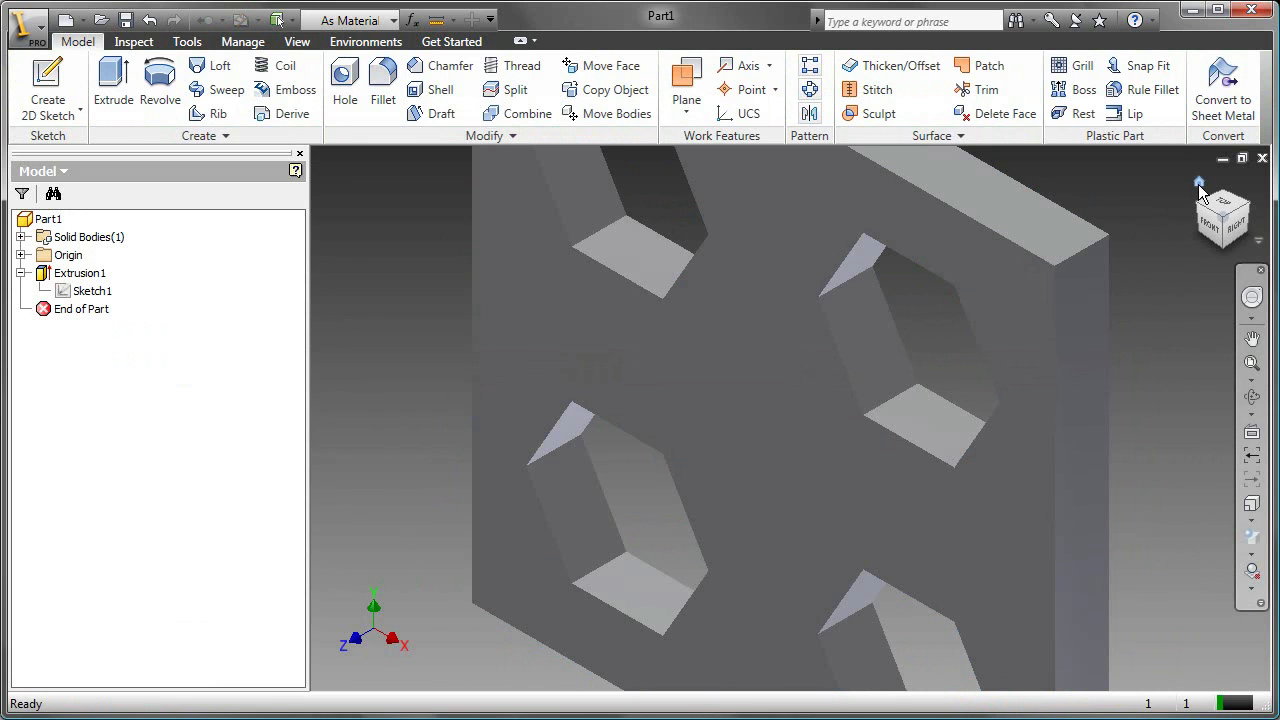